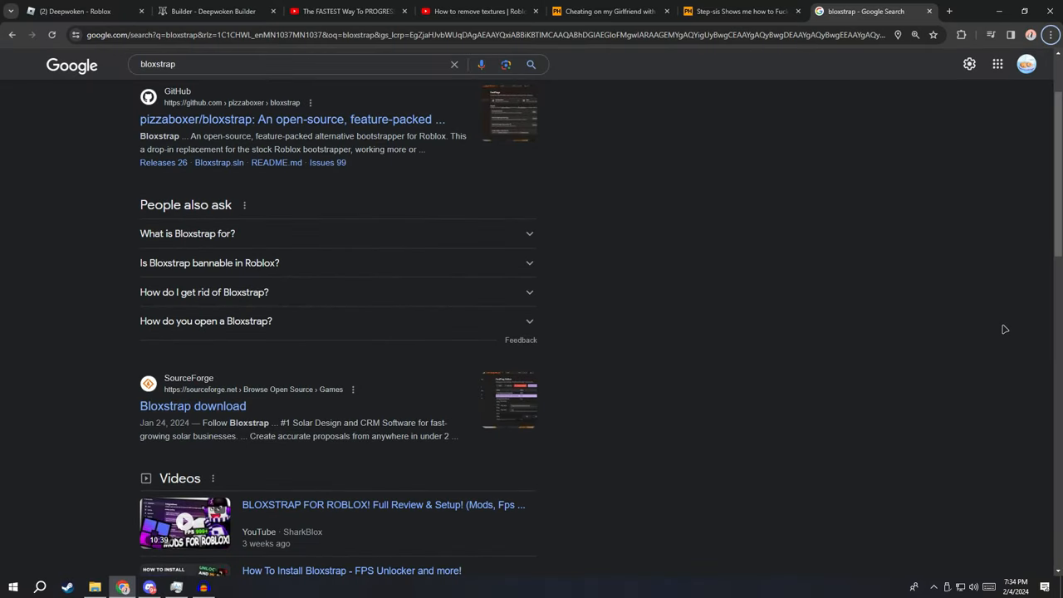
{"action": "mouse_move", "coordinate": [971, 302]}
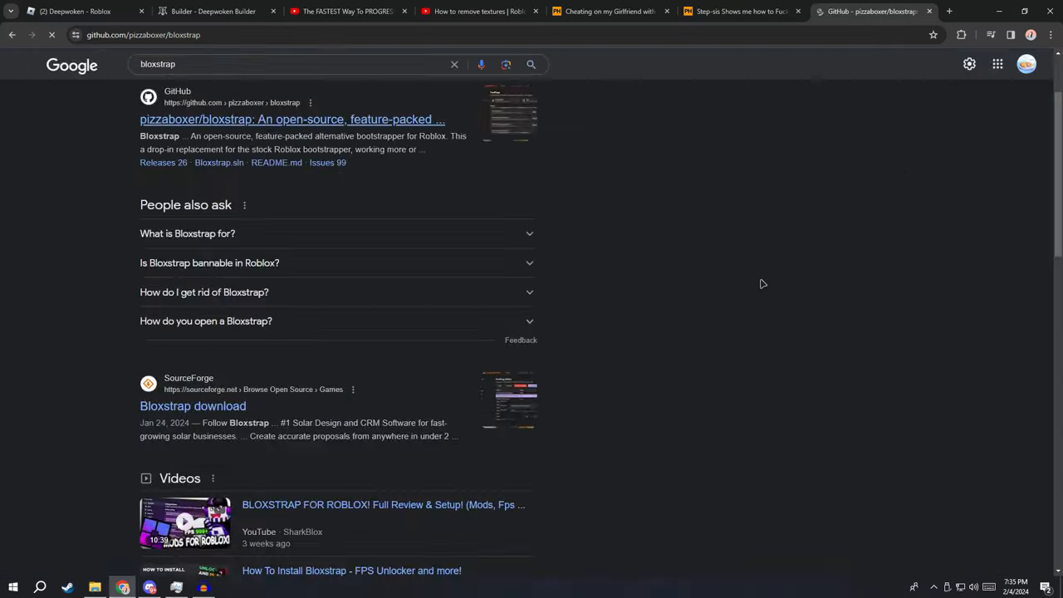
Download the Bloxstrap v2.5.4 .exe installer from the pizzaboxer/bloxstrap GitHub latest release
{"action": "left_click", "coordinate": [292, 119]}
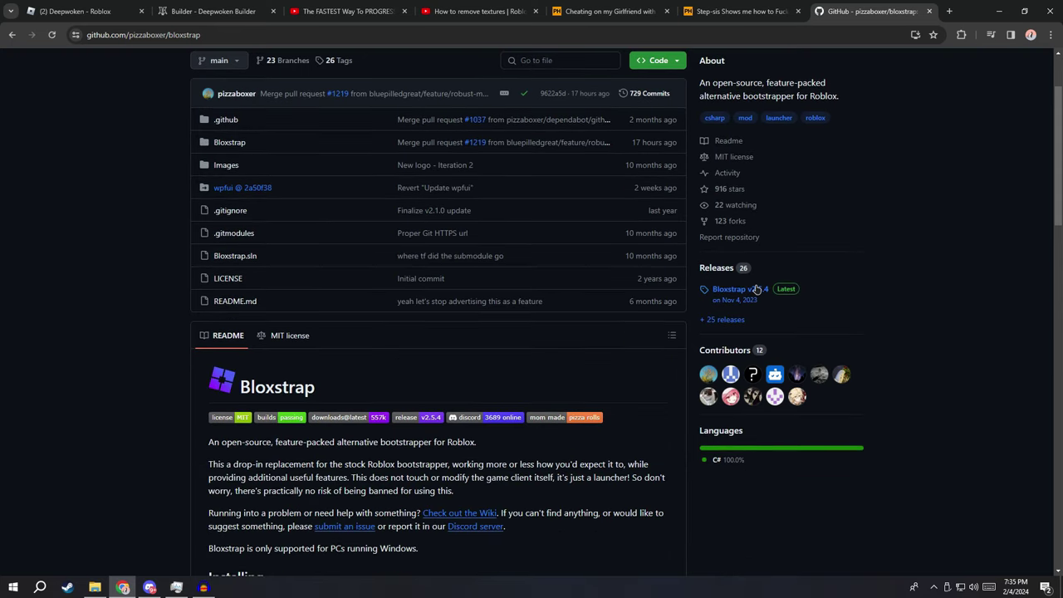
{"action": "left_click", "coordinate": [728, 289]}
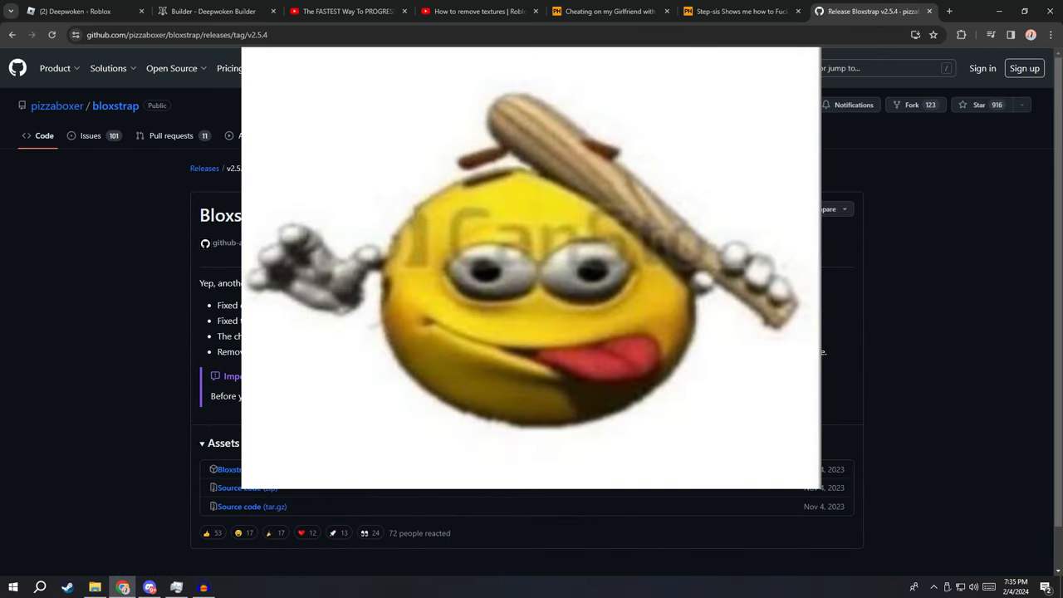
{"action": "left_click", "coordinate": [230, 468]}
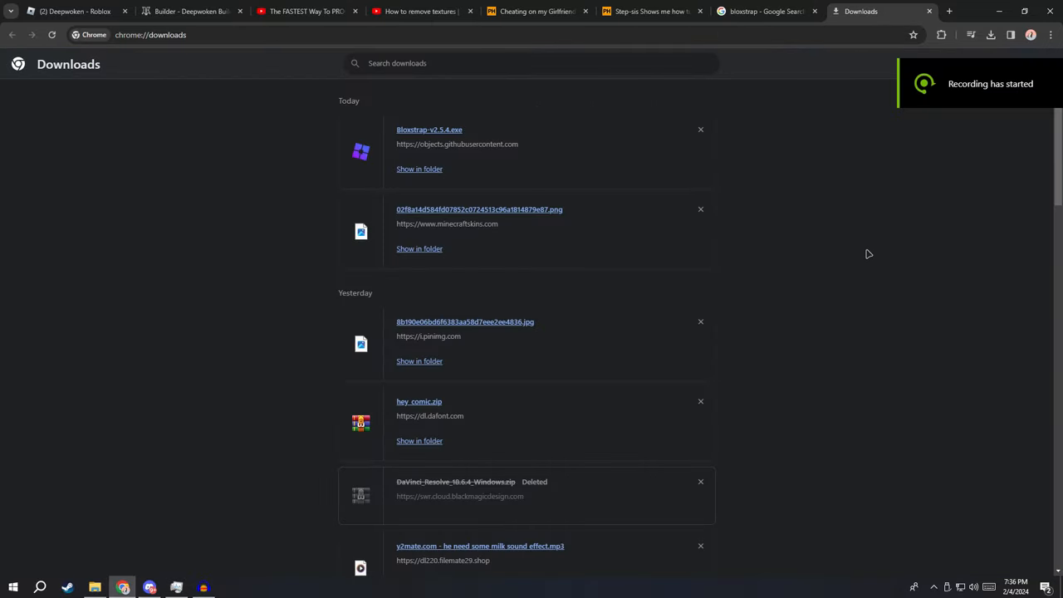
{"action": "mouse_move", "coordinate": [473, 171]}
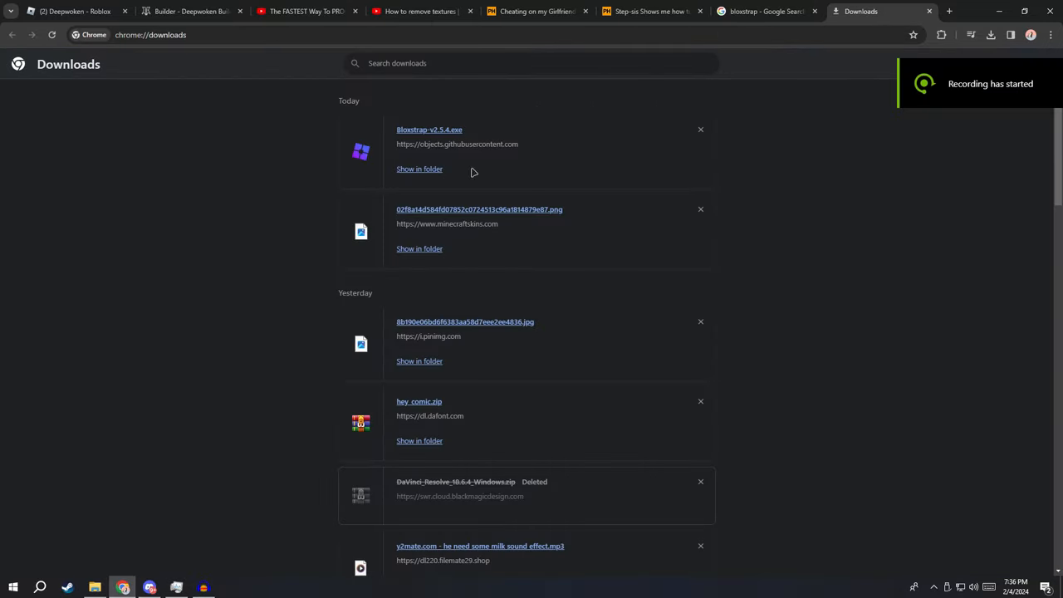
Run Bloxstrap-v2.5.4.exe from Chrome's downloads page so it begins connecting to Roblox
{"action": "left_click", "coordinate": [429, 129]}
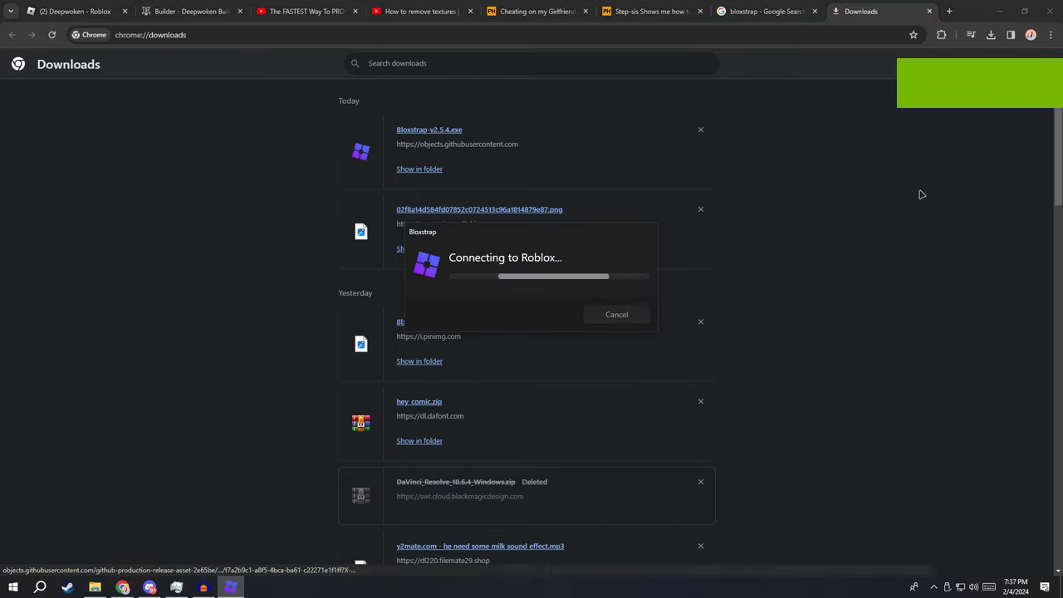
{"action": "mouse_move", "coordinate": [665, 306]}
{"action": "type", "text": "blox"}
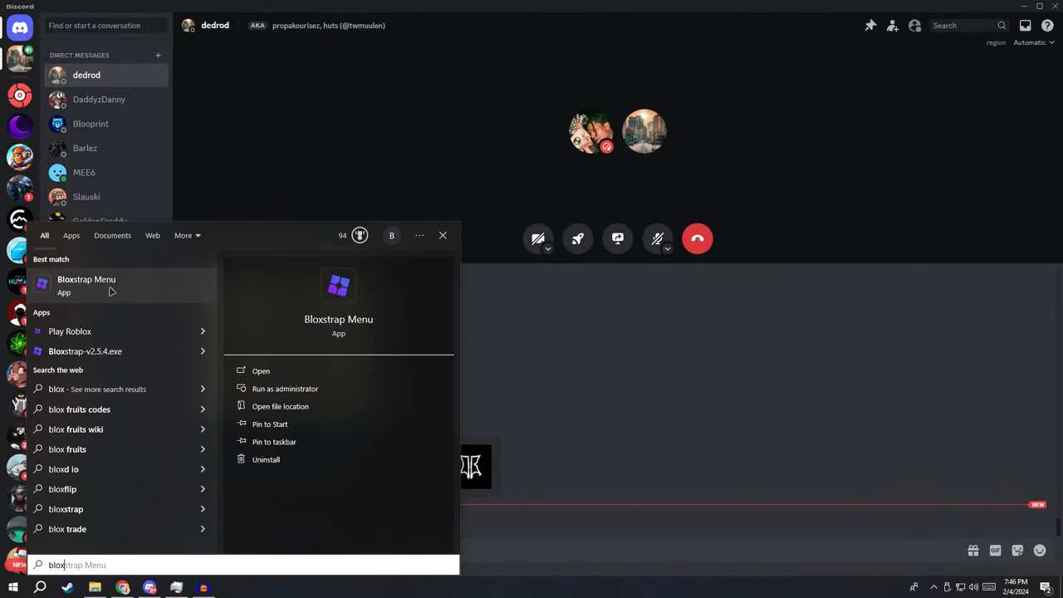
{"action": "mouse_move", "coordinate": [70, 332]}
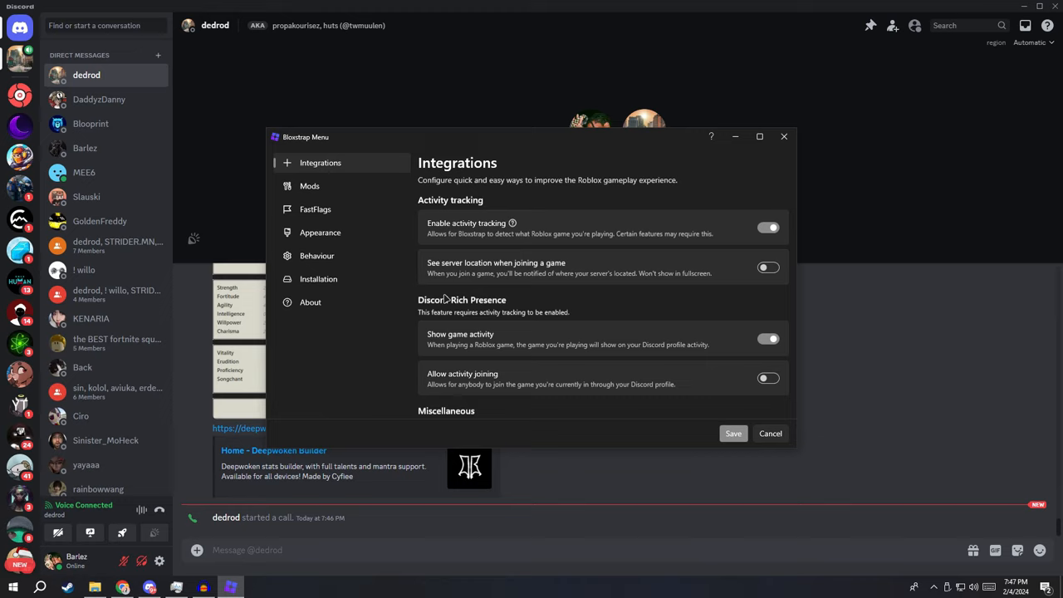
Show the Mods settings page in the Bloxstrap Menu sidebar
{"action": "left_click", "coordinate": [309, 186]}
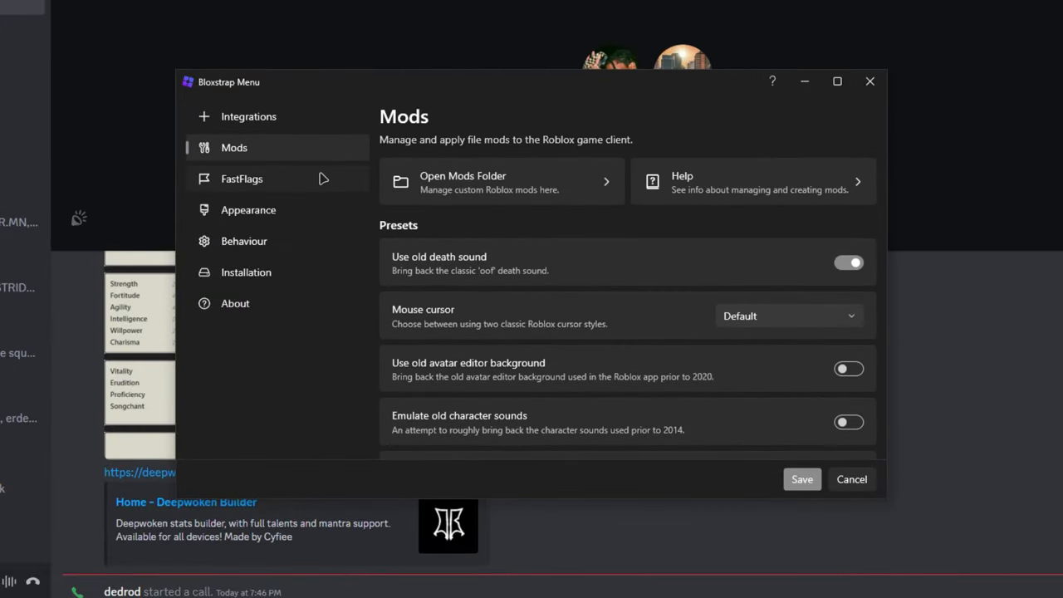
Set the FastFlags preferred lighting technology to Voxel (Phase 1) after trying ShadowMap (Phase 2)
{"action": "left_click", "coordinate": [242, 179]}
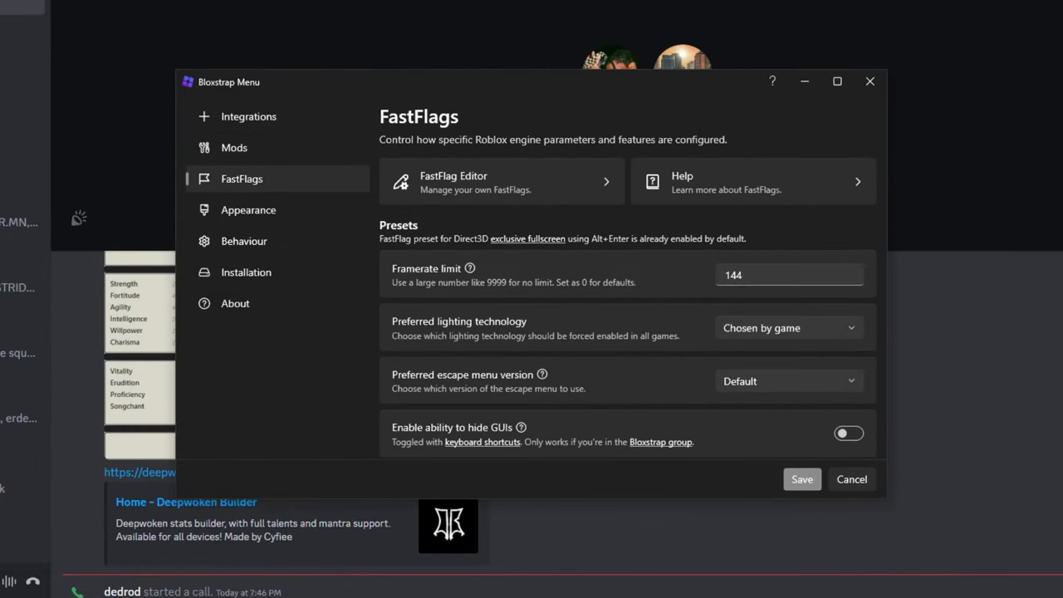
{"action": "mouse_move", "coordinate": [801, 329]}
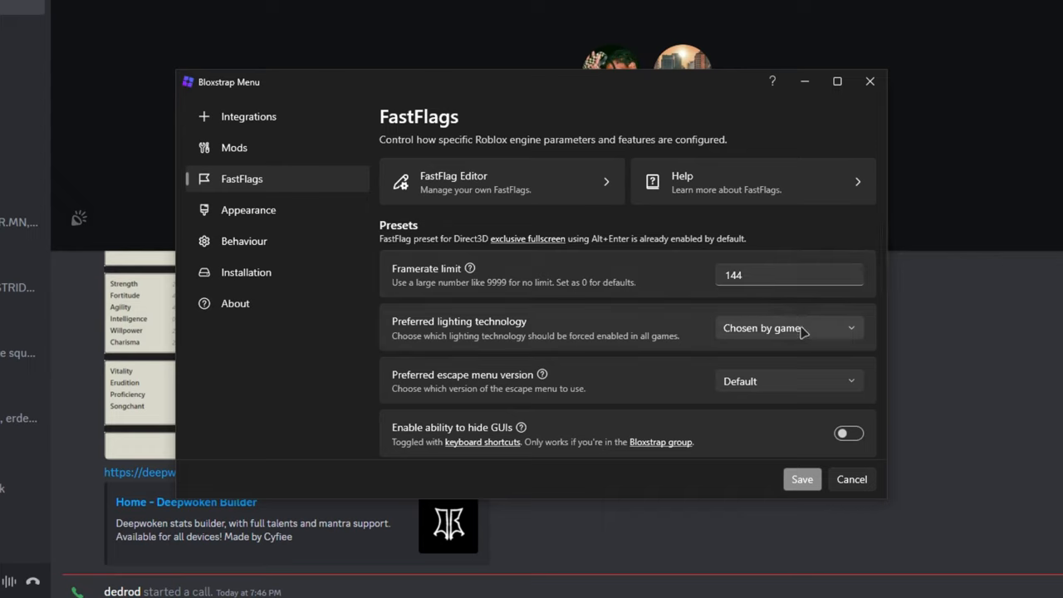
{"action": "left_click", "coordinate": [787, 327]}
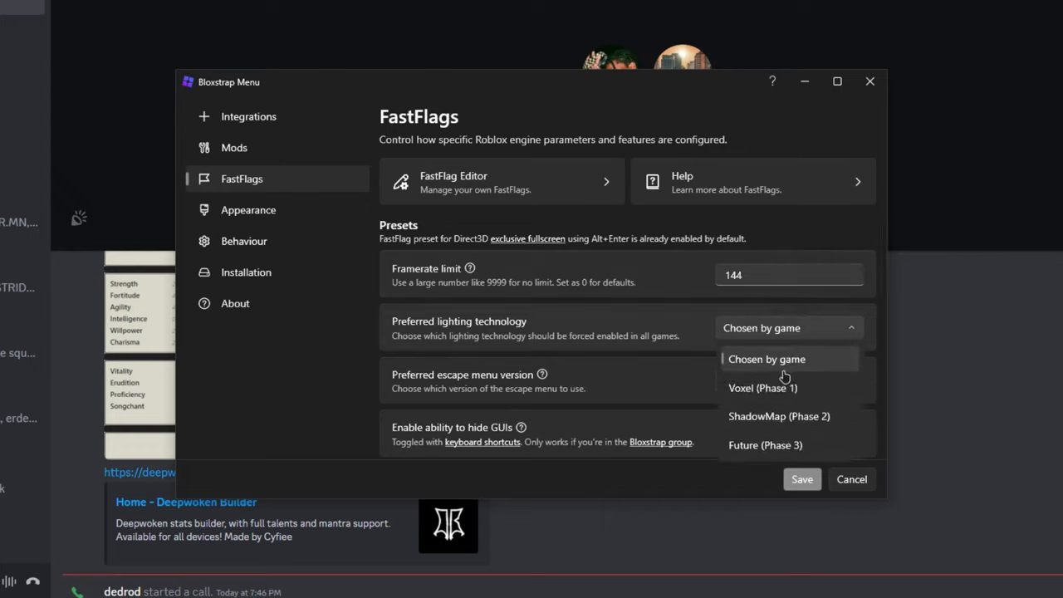
{"action": "left_click", "coordinate": [762, 389]}
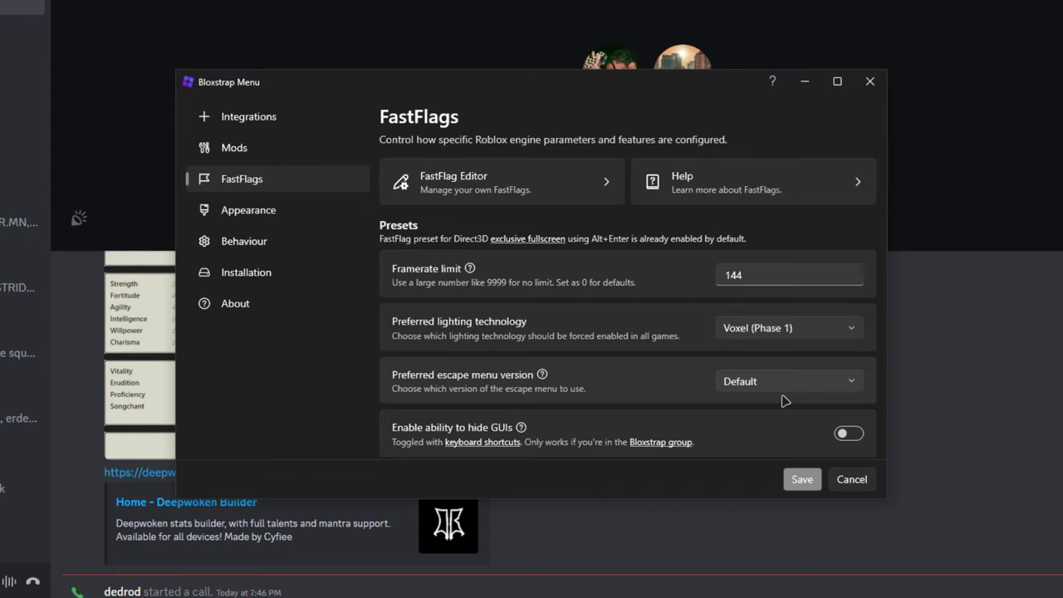
{"action": "left_click", "coordinate": [787, 327]}
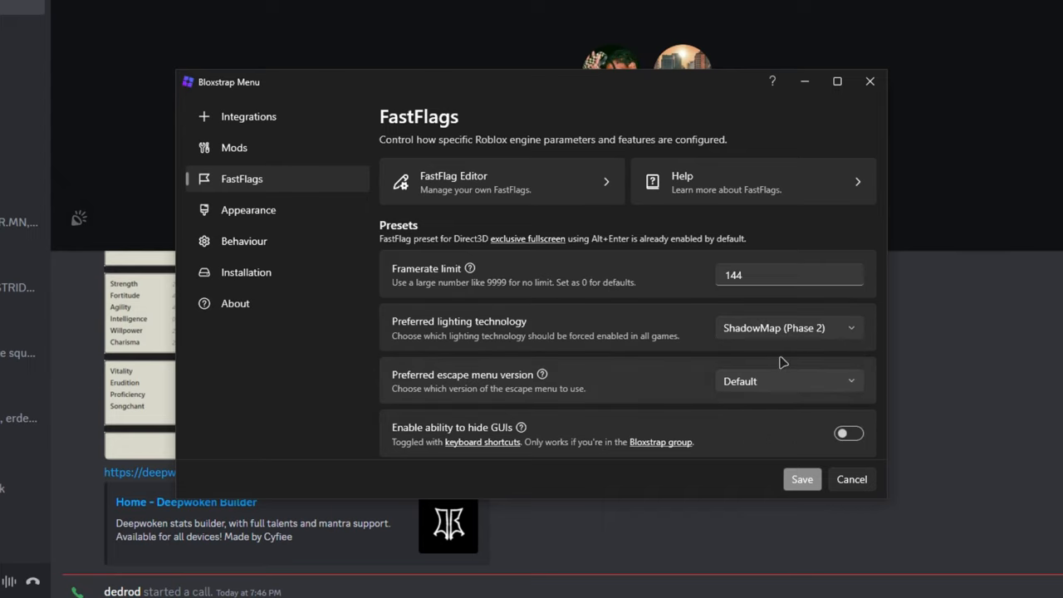
{"action": "left_click", "coordinate": [787, 327]}
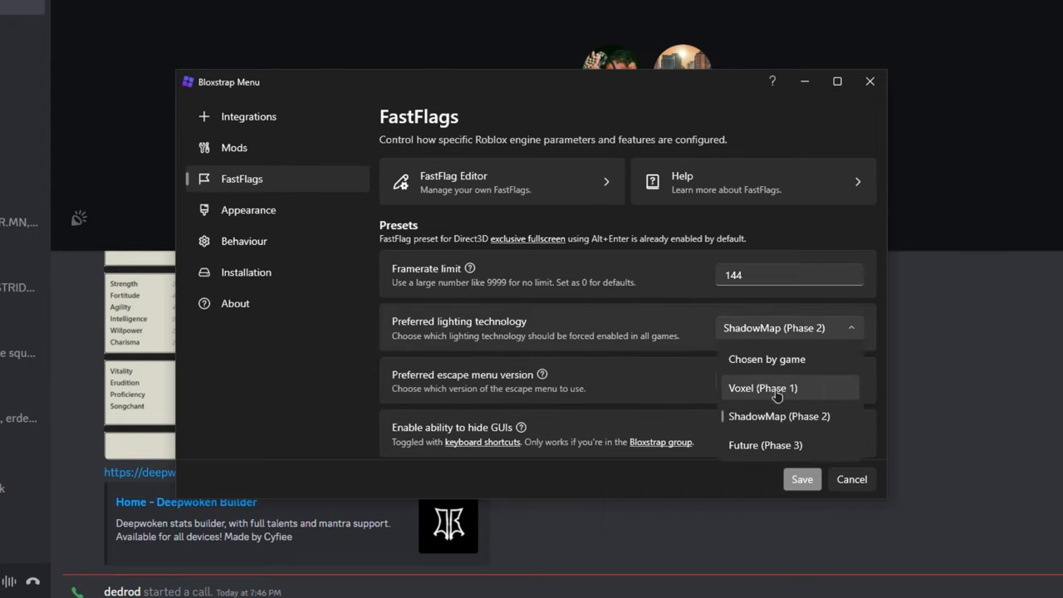
{"action": "left_click", "coordinate": [764, 446]}
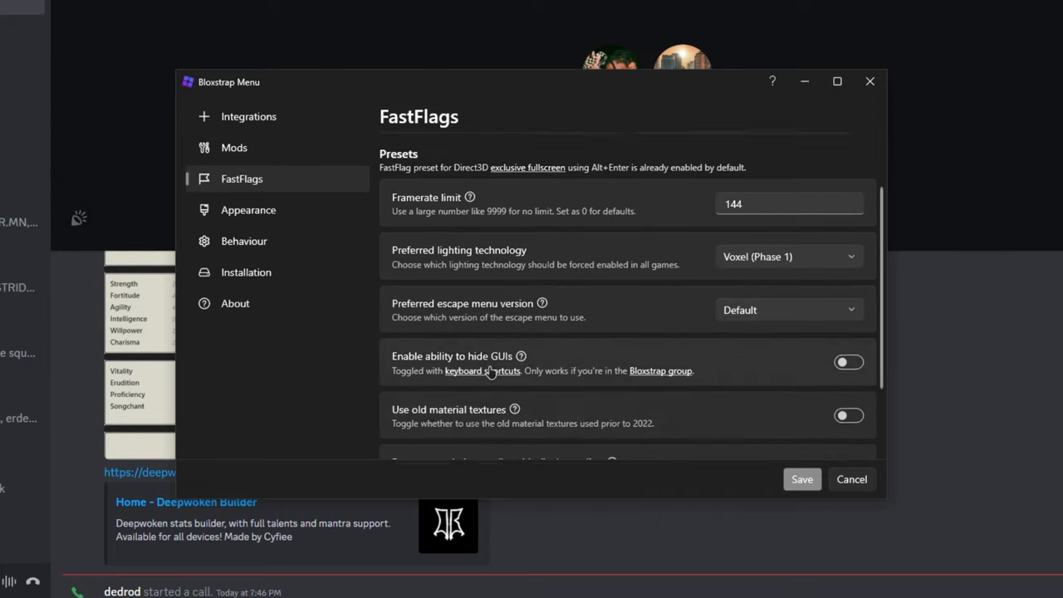
Toggle the Use old material textures preset and move on to the appearance settings
{"action": "scroll", "scroll_direction": "down", "scroll_amount": 3}
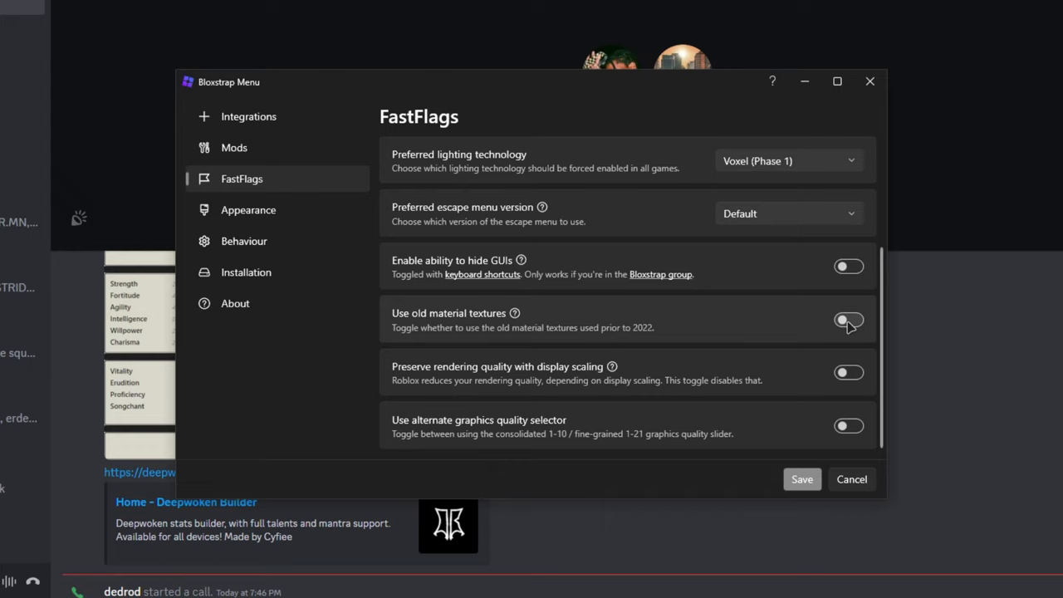
{"action": "left_click", "coordinate": [848, 318]}
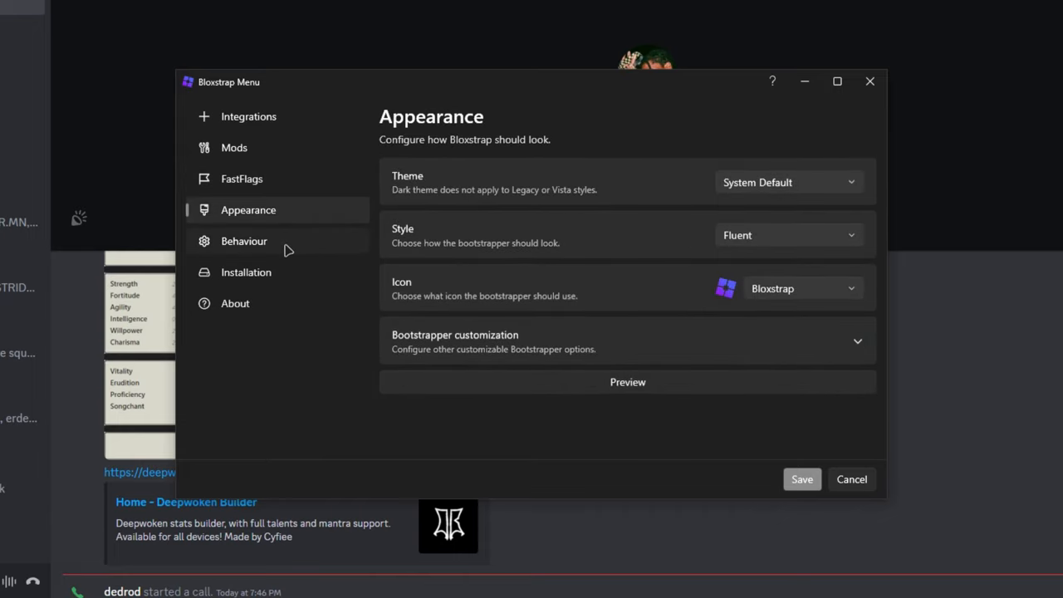
{"action": "left_click", "coordinate": [246, 272]}
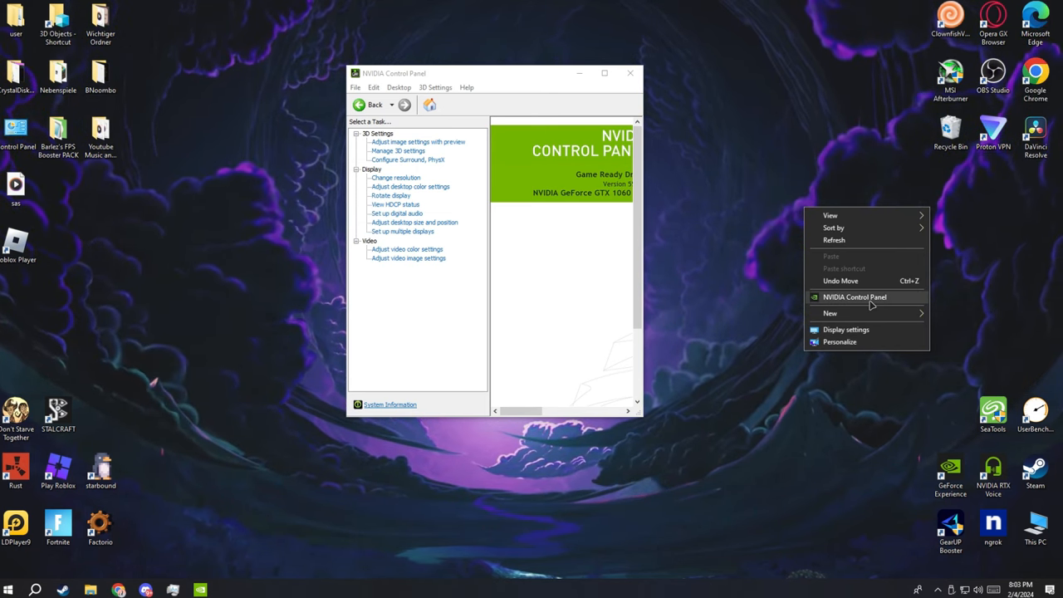
{"action": "mouse_move", "coordinate": [735, 292]}
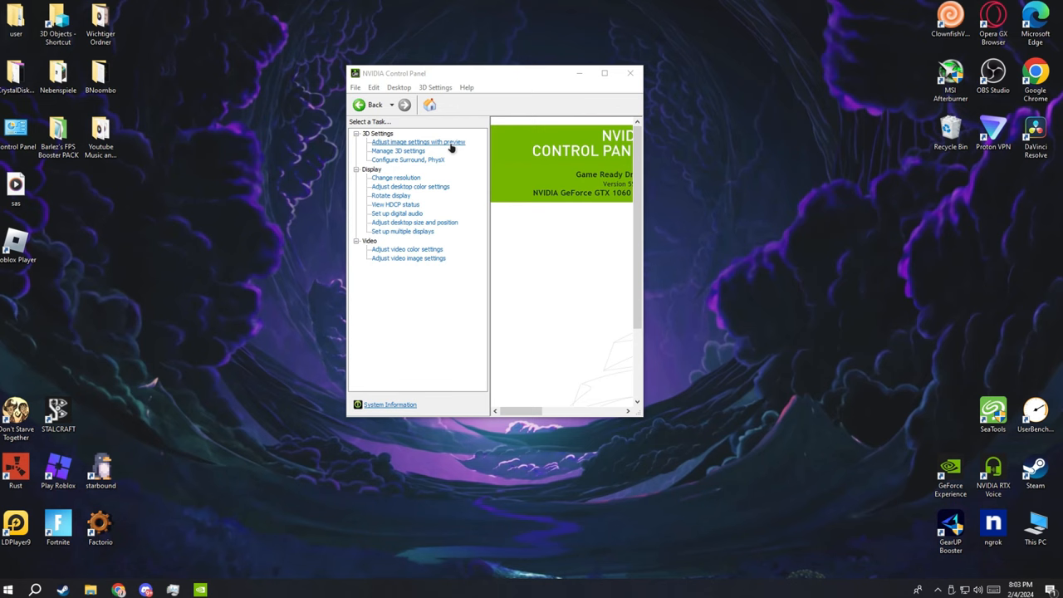
Set image settings to 'Use my preference emphasizing' with the slider fully at Performance, then go to Change resolution
{"action": "left_click", "coordinate": [418, 141]}
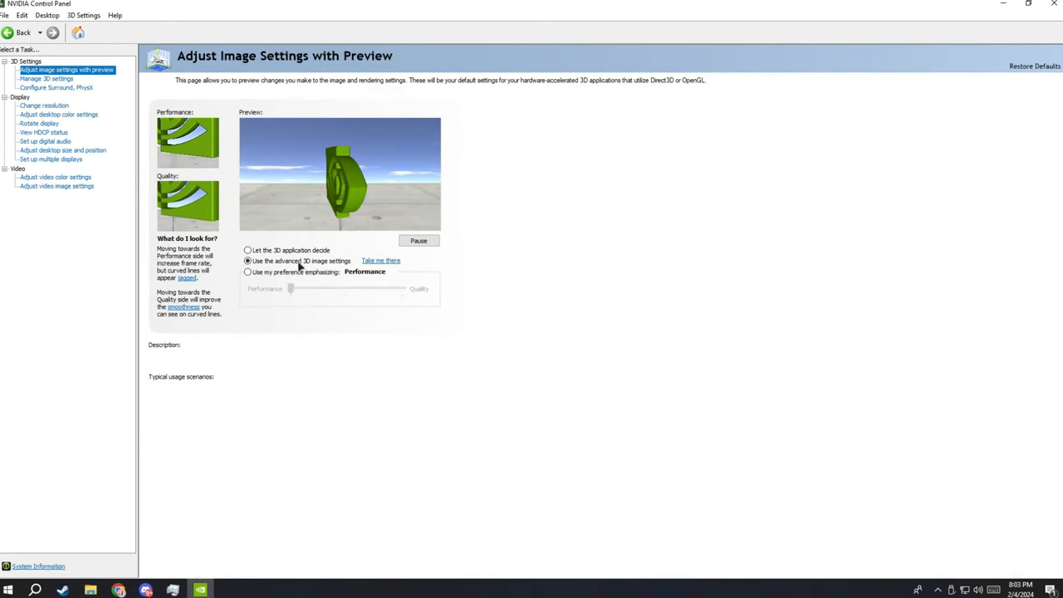
{"action": "left_click", "coordinate": [248, 249]}
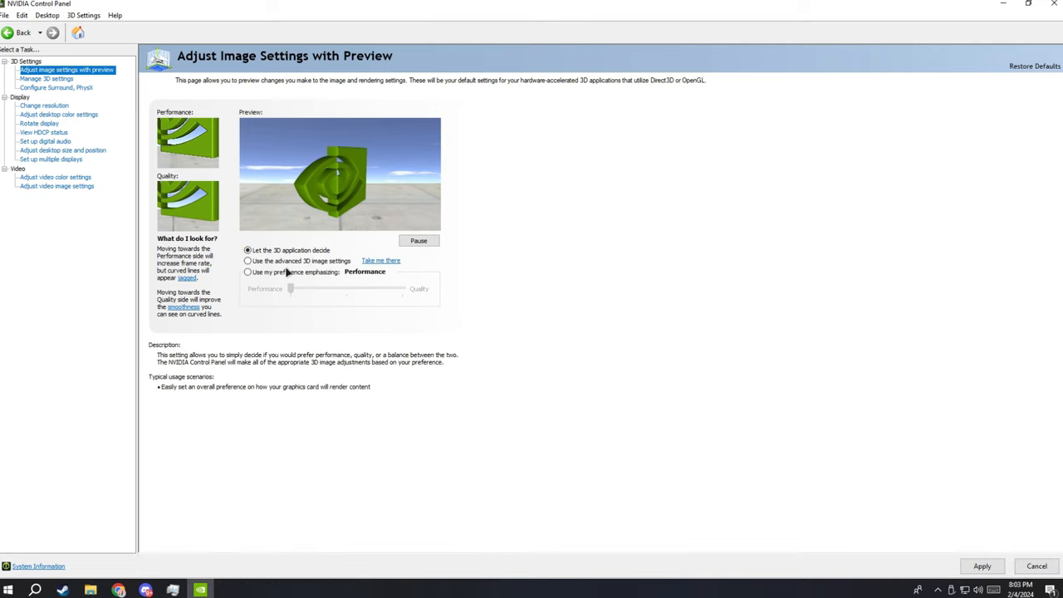
{"action": "left_click", "coordinate": [248, 272]}
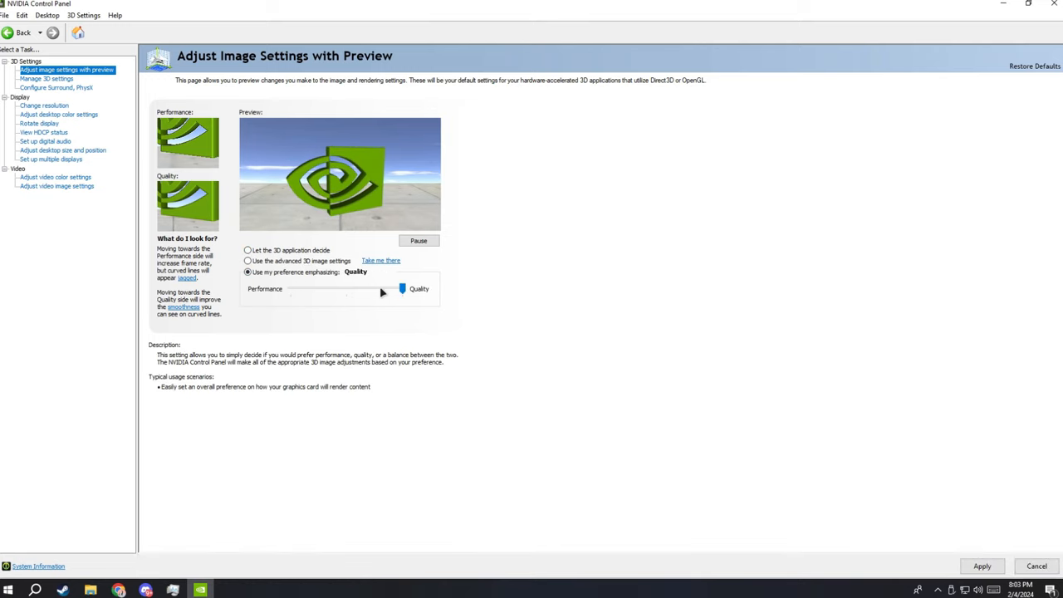
{"action": "left_click", "coordinate": [247, 261]}
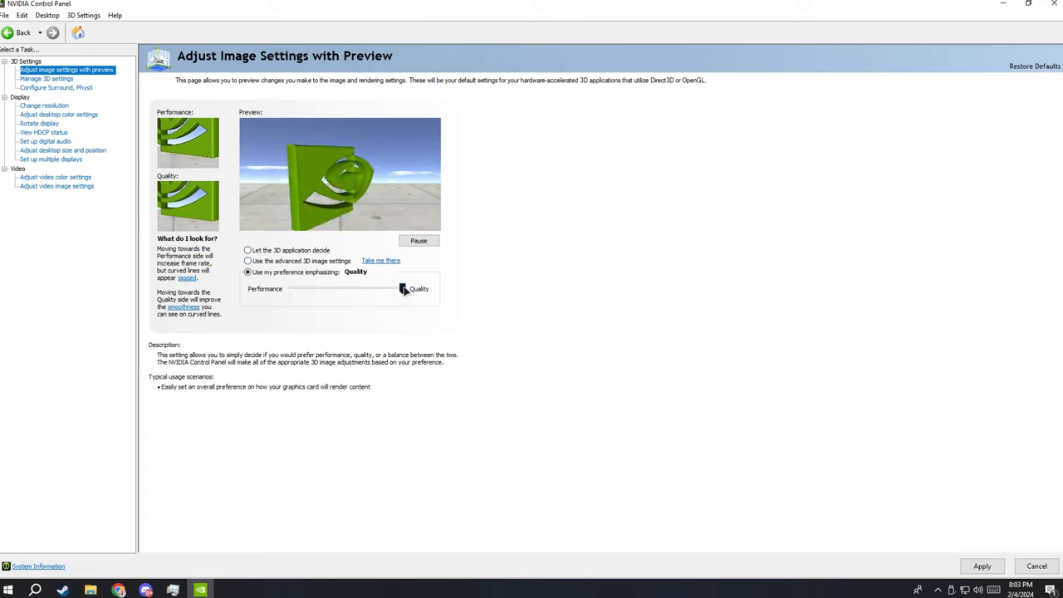
{"action": "left_click_drag", "start_coordinate": [402, 289], "coordinate": [291, 289]}
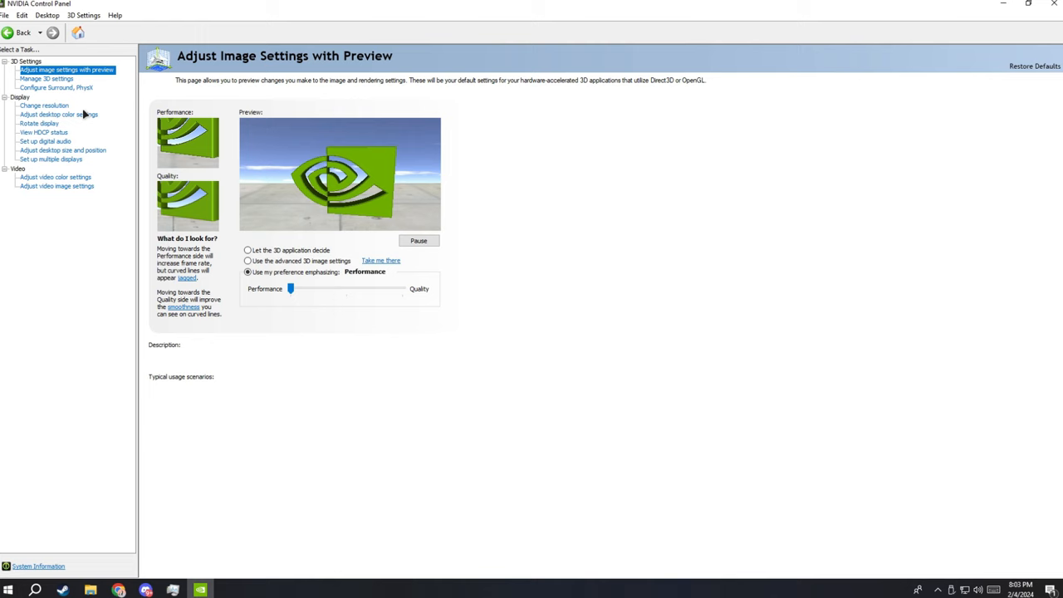
{"action": "left_click", "coordinate": [43, 106]}
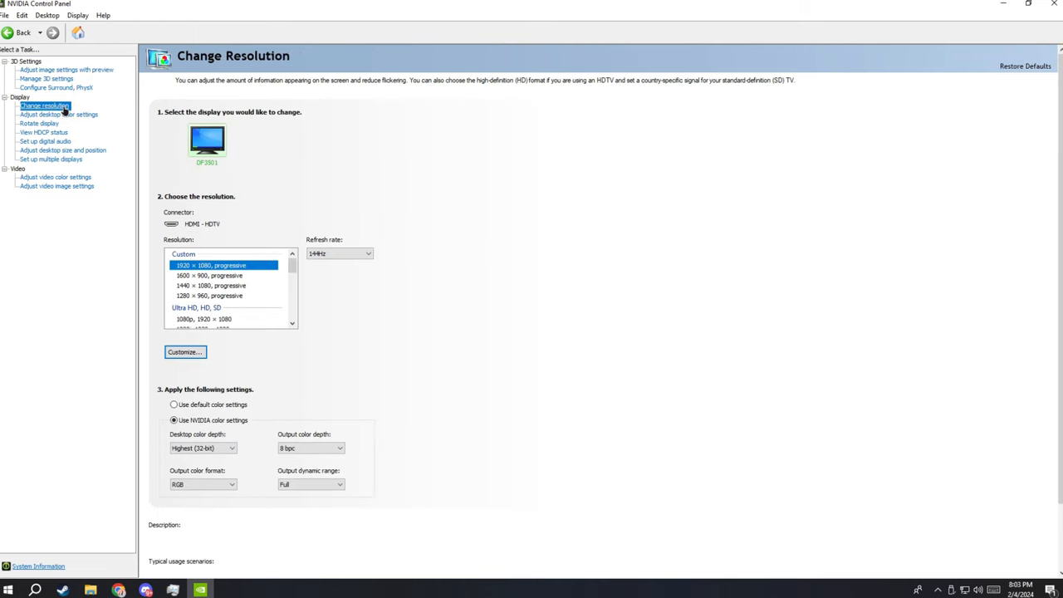
{"action": "mouse_move", "coordinate": [185, 352]}
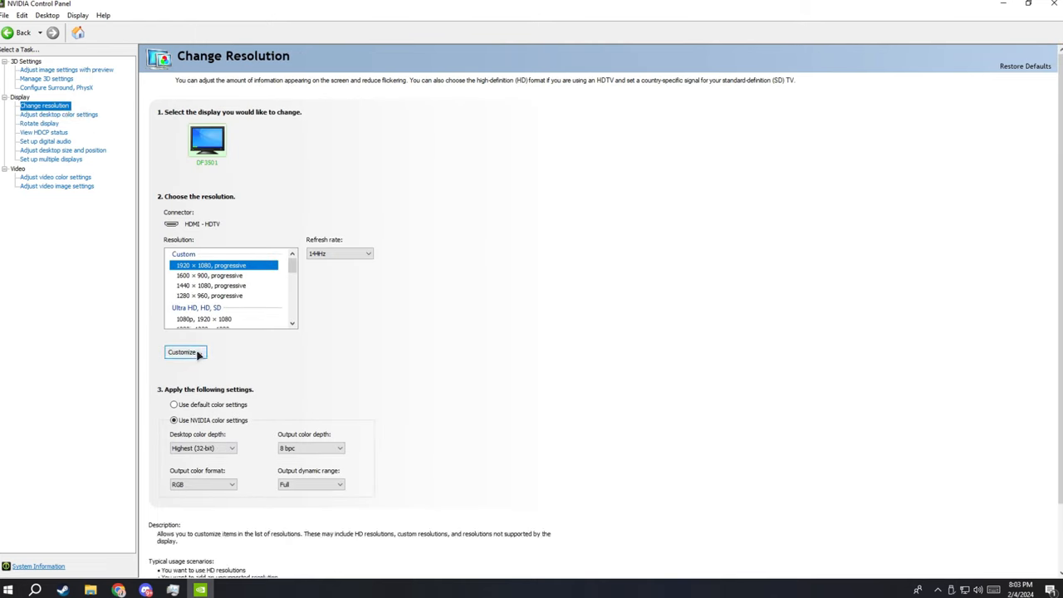
Bring up the Customize resolution options on the Change Resolution page
{"action": "left_click", "coordinate": [183, 352]}
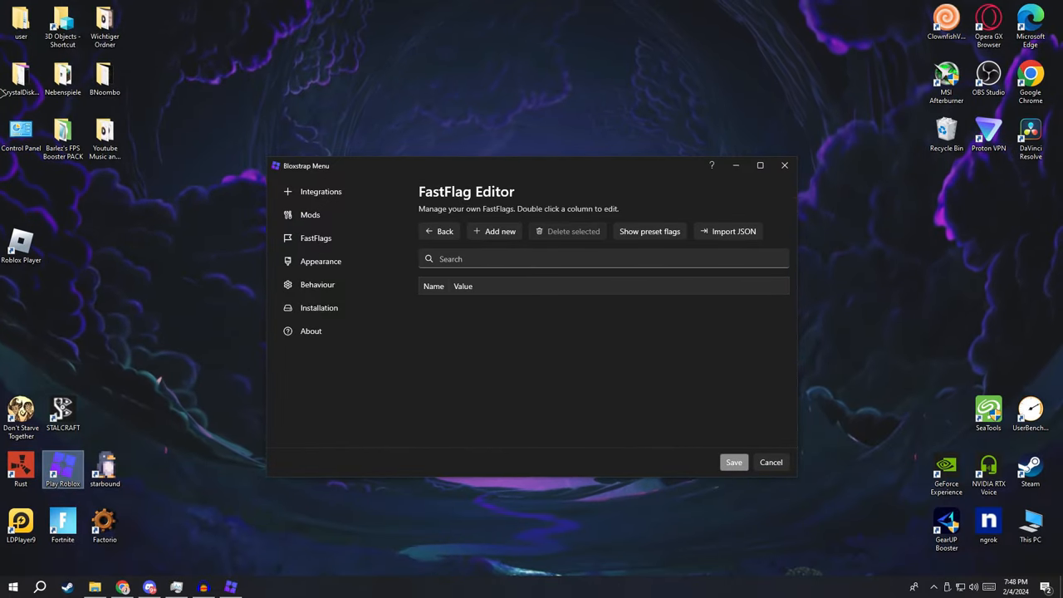
Move the Bloxstrap window down and open the desktop FPS text file of FastFlag values in Notepad
{"action": "left_click_drag", "start_coordinate": [532, 166], "coordinate": [539, 176]}
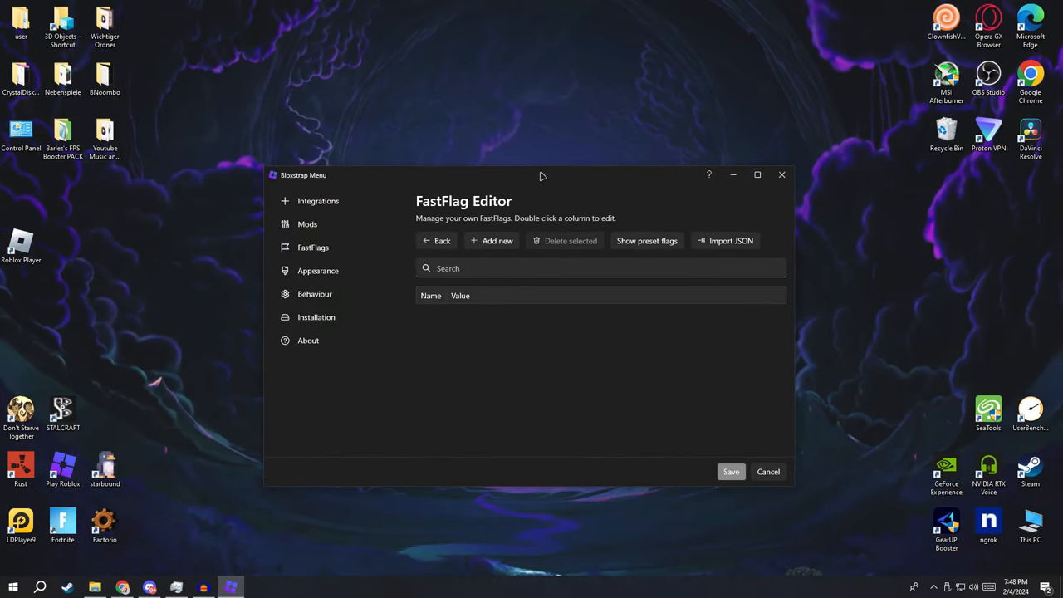
{"action": "left_click_drag", "start_coordinate": [542, 176], "coordinate": [531, 384]}
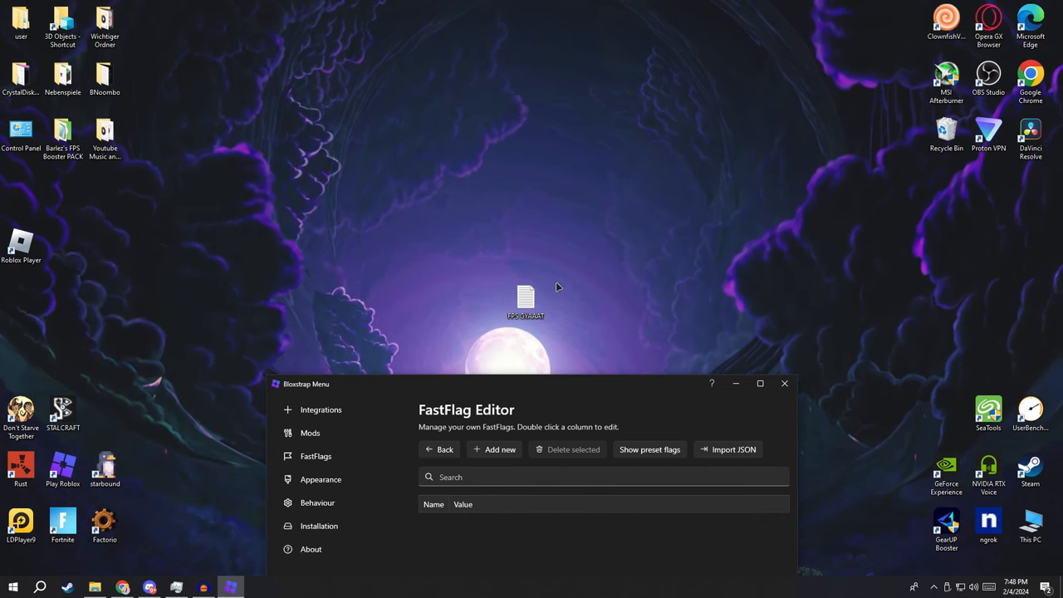
{"action": "mouse_move", "coordinate": [628, 313]}
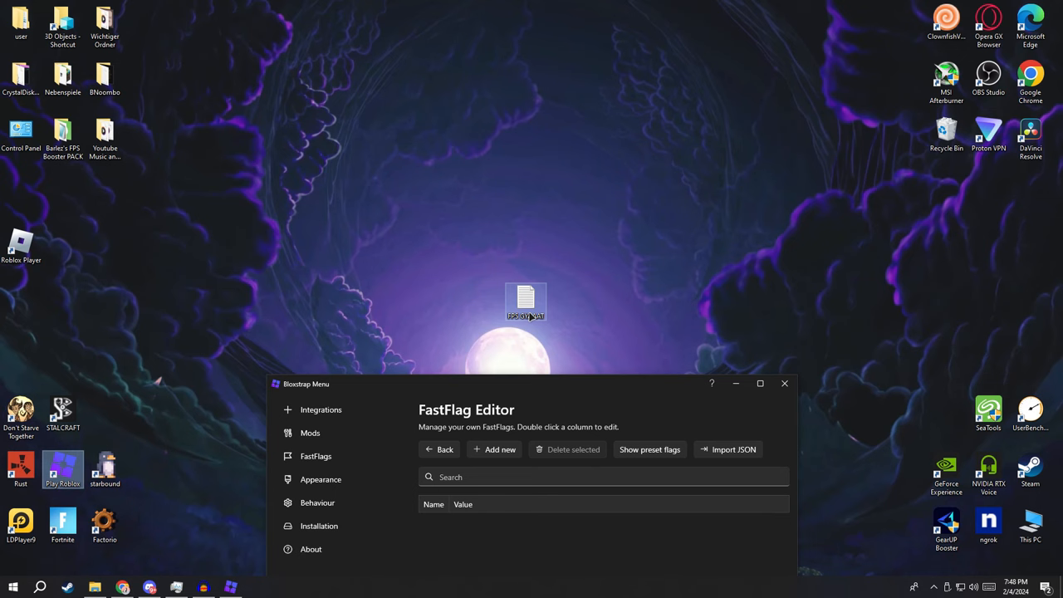
{"action": "mouse_move", "coordinate": [531, 295]}
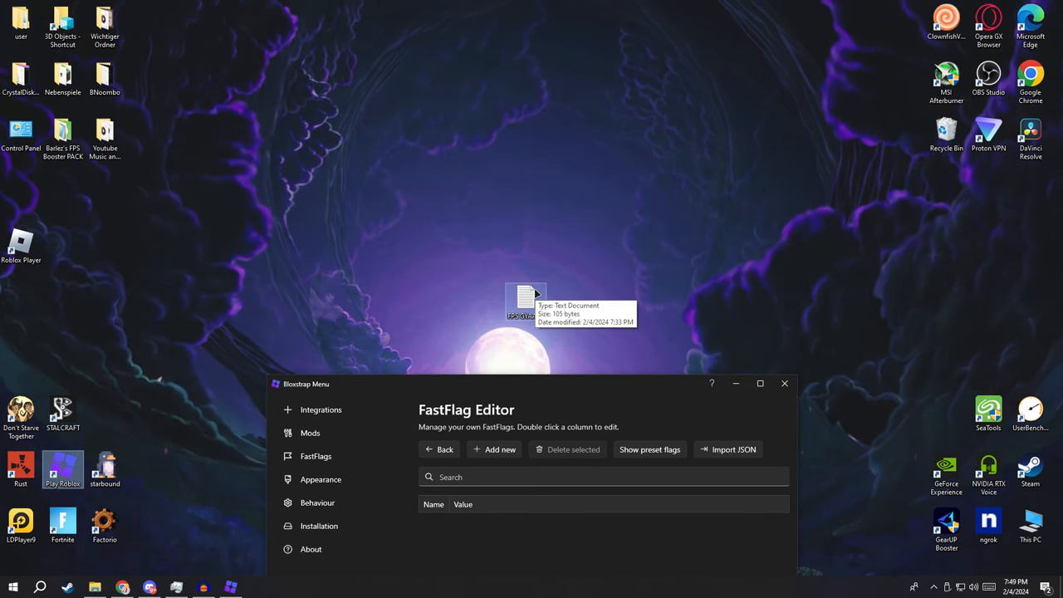
{"action": "double_click", "coordinate": [524, 301]}
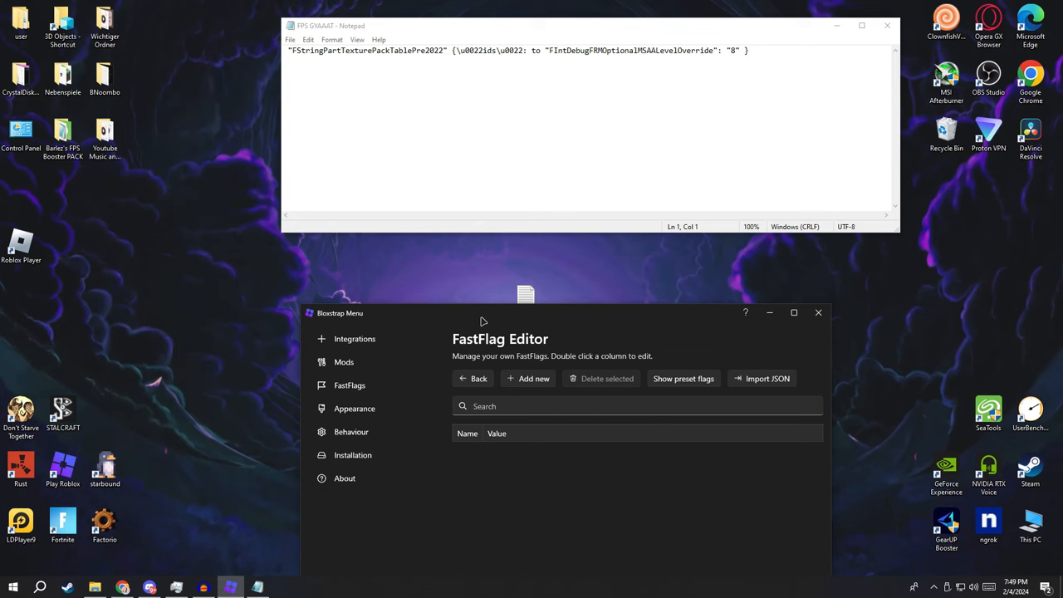
Add the custom FastFlag FStringPartTexturePackTablePre2022 with its value copied from the text file
{"action": "left_click", "coordinate": [528, 378]}
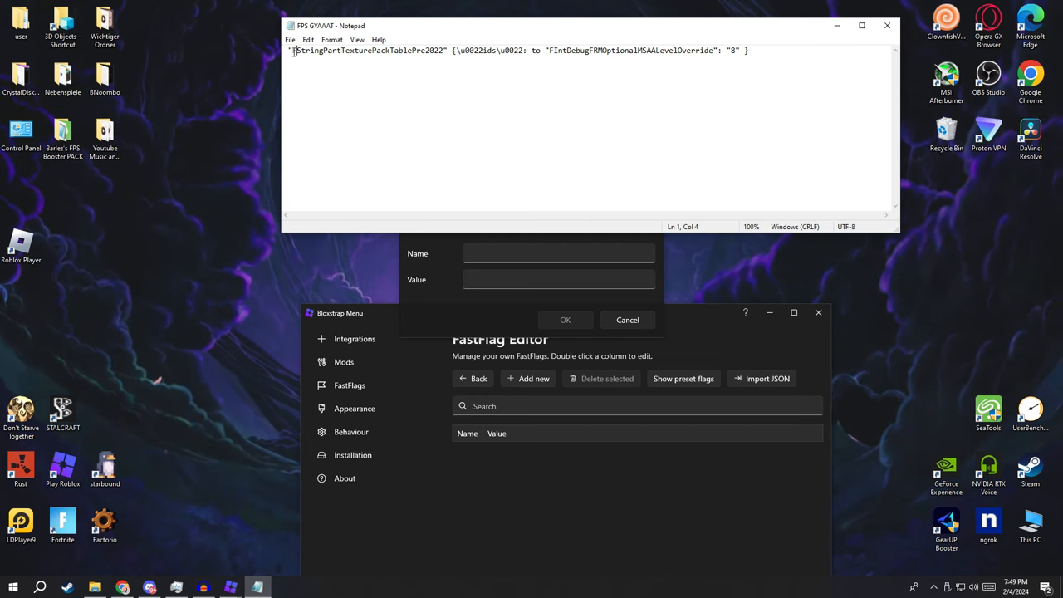
{"action": "double_click", "coordinate": [369, 50]}
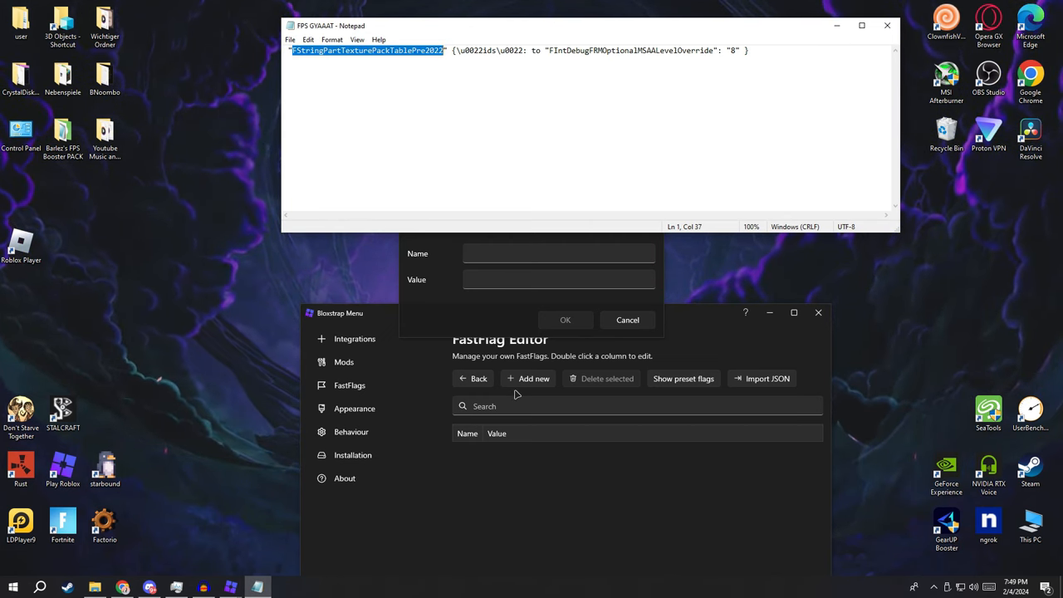
{"action": "type", "text": "FStringPartTexturePackTablePre2022"}
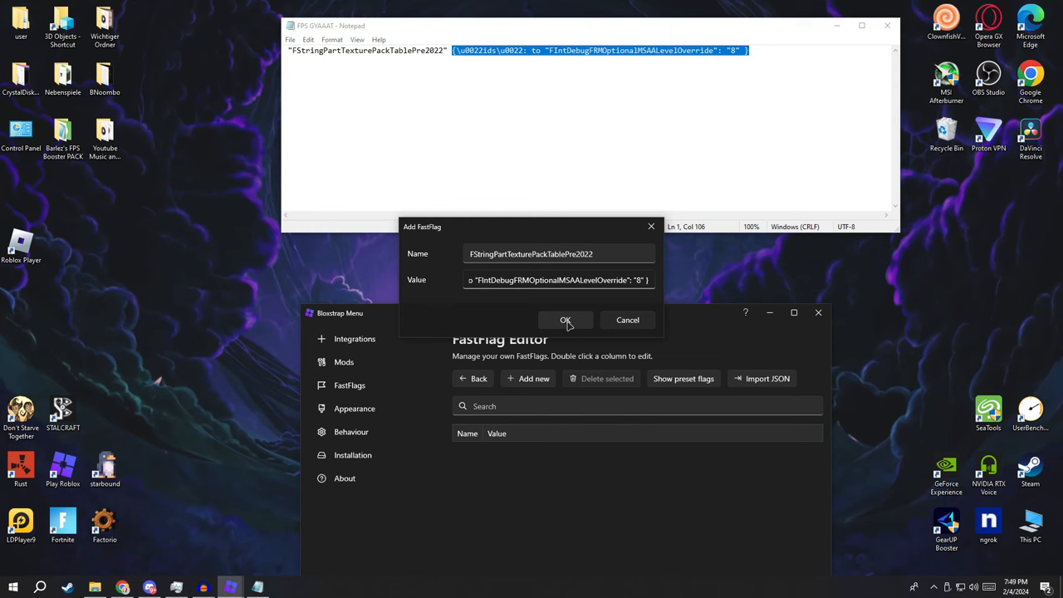
{"action": "left_click", "coordinate": [565, 318]}
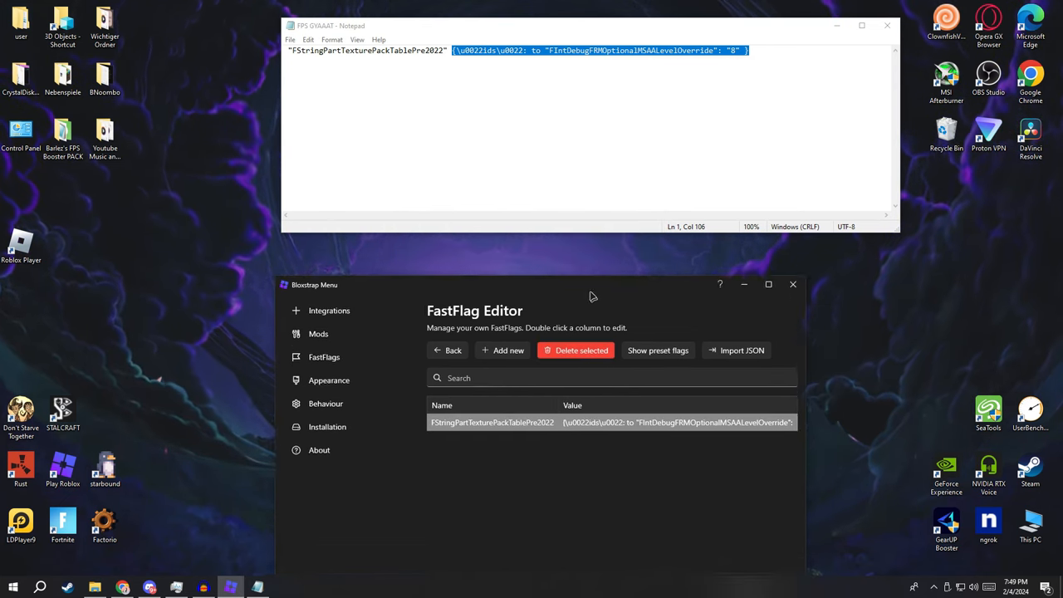
Dismiss the Bloxstrap window and switch to the Roblox game page in Chrome
{"action": "left_click", "coordinate": [793, 284]}
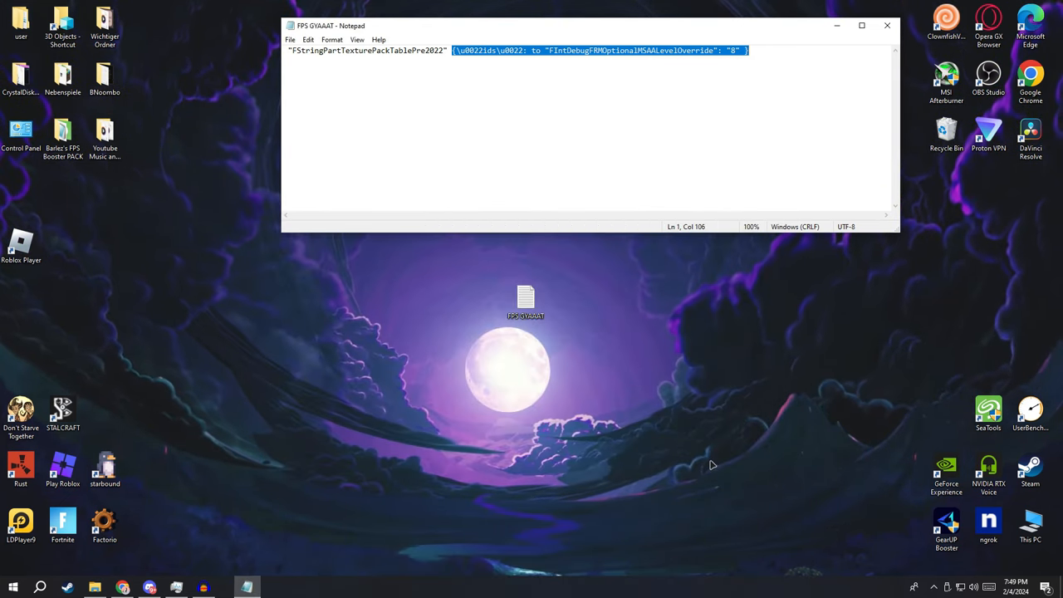
{"action": "left_click", "coordinate": [123, 588]}
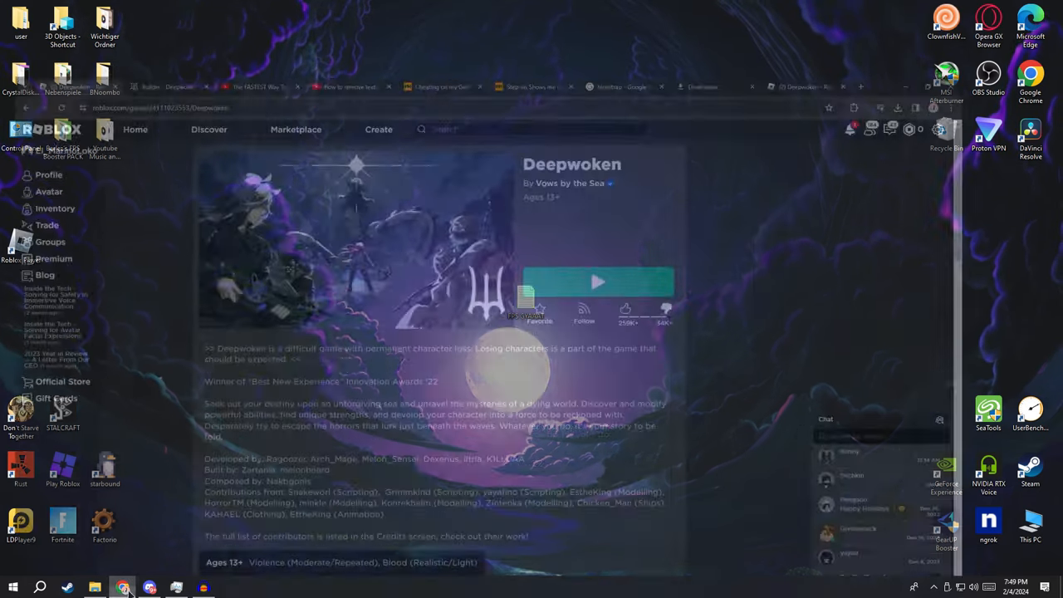